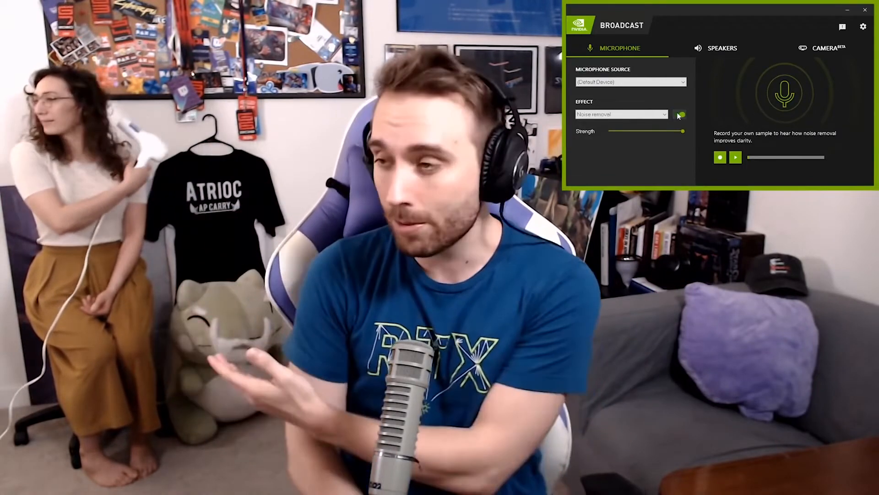
- Pick Chat Mic (TC-Helicon GoXLR) as microphone source, keep Noise removal, and toggle it on
click(828, 46)
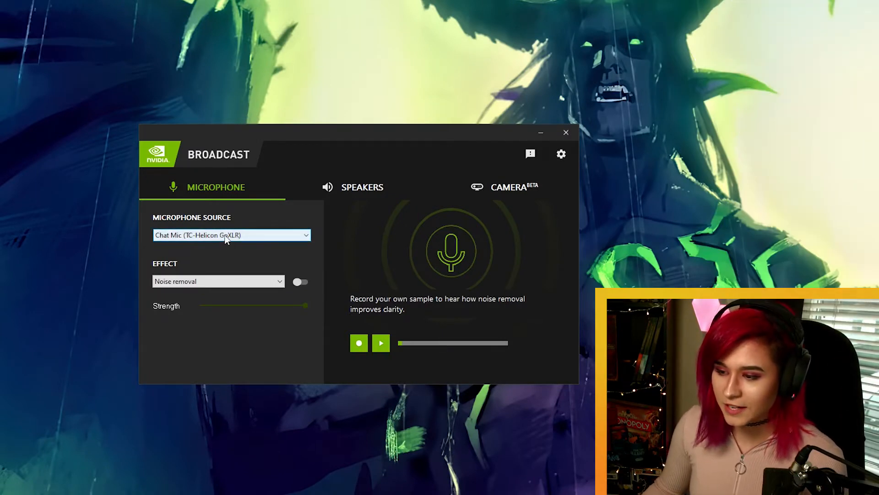
click(218, 281)
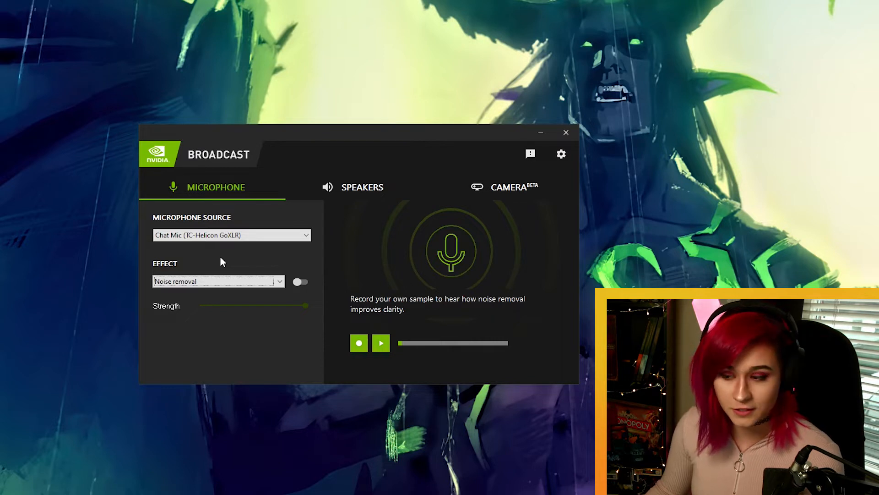
click(300, 282)
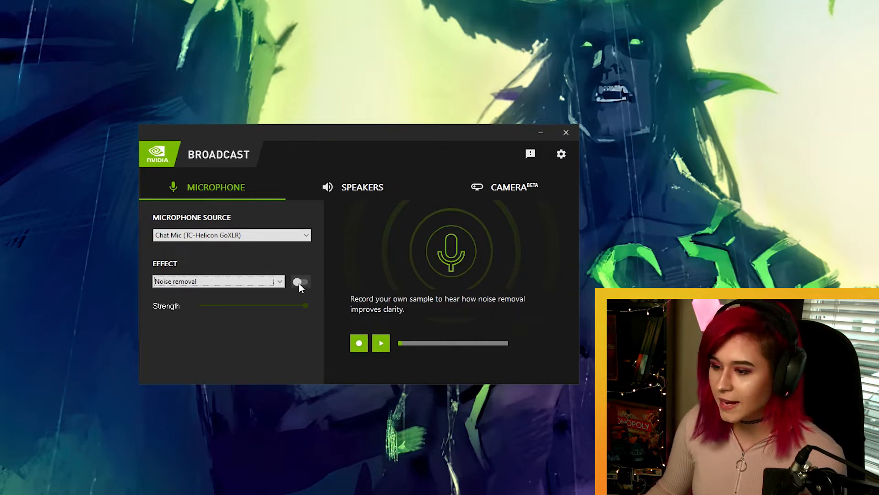
click(302, 282)
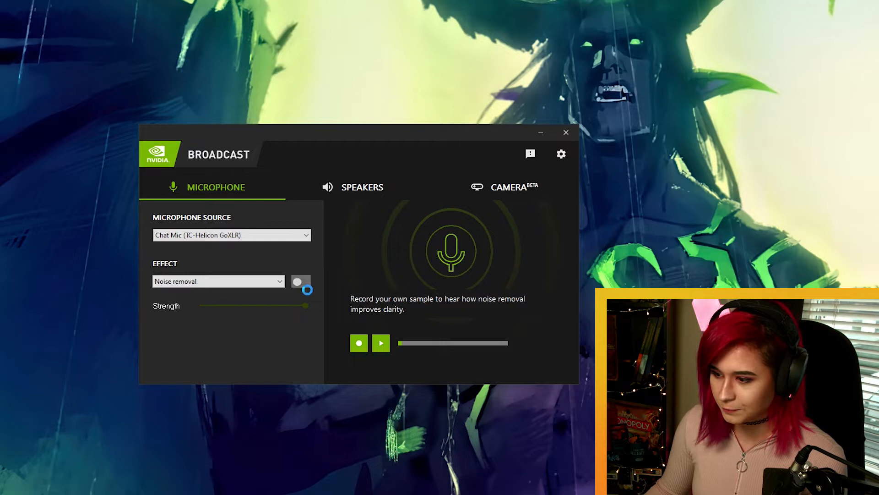
- Enable Chat Mic noise removal with the Strength slider left at maximum
click(302, 282)
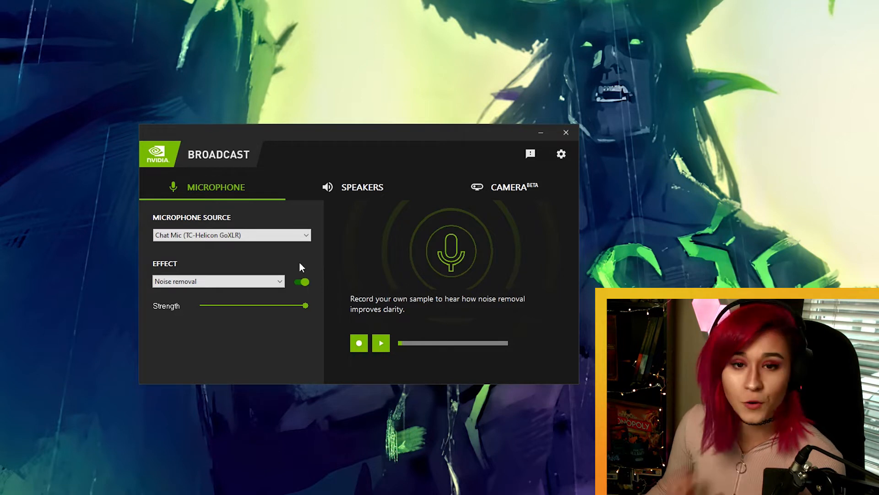
mouse_move(291, 261)
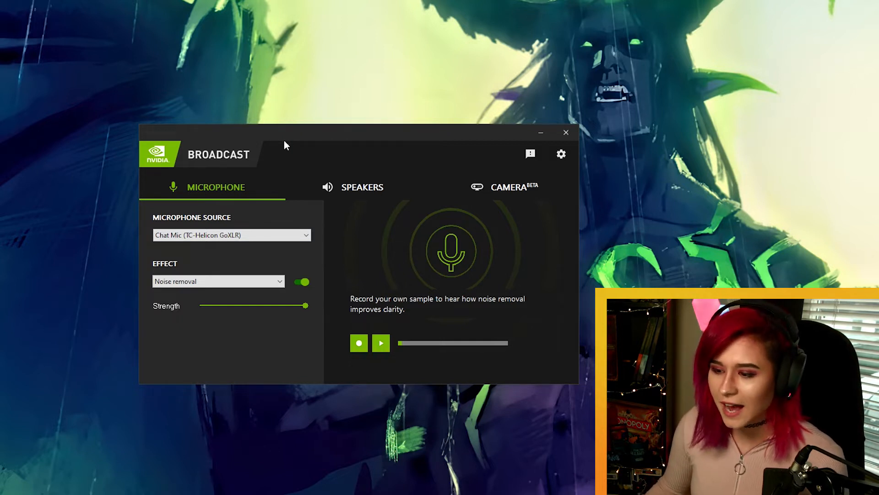
mouse_move(296, 79)
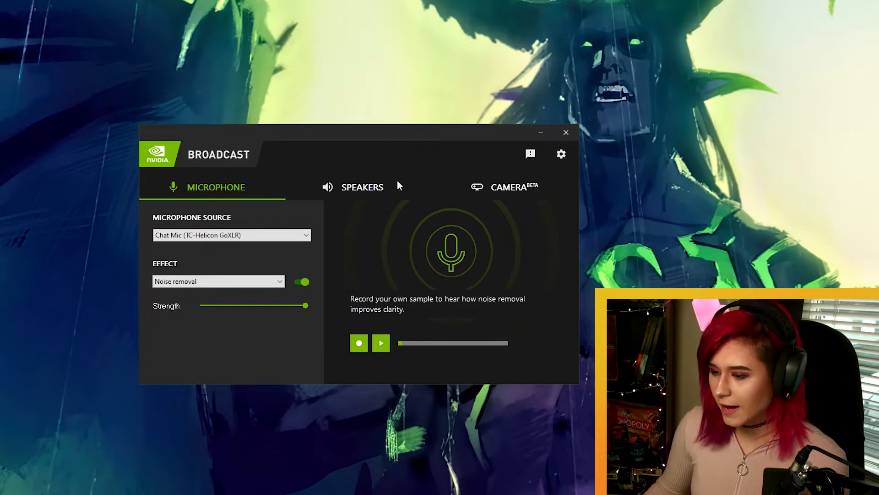
- Toggle Chat Mic noise removal off and on repeatedly, ending with it switched off
click(302, 281)
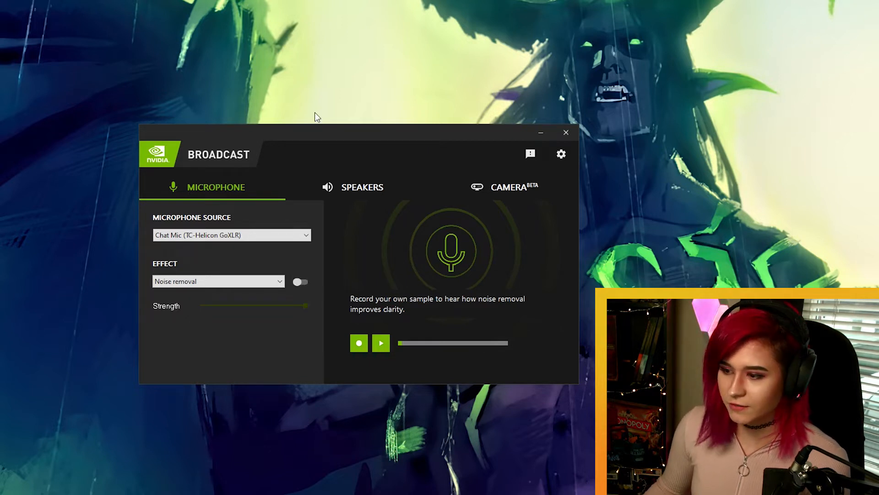
mouse_move(320, 87)
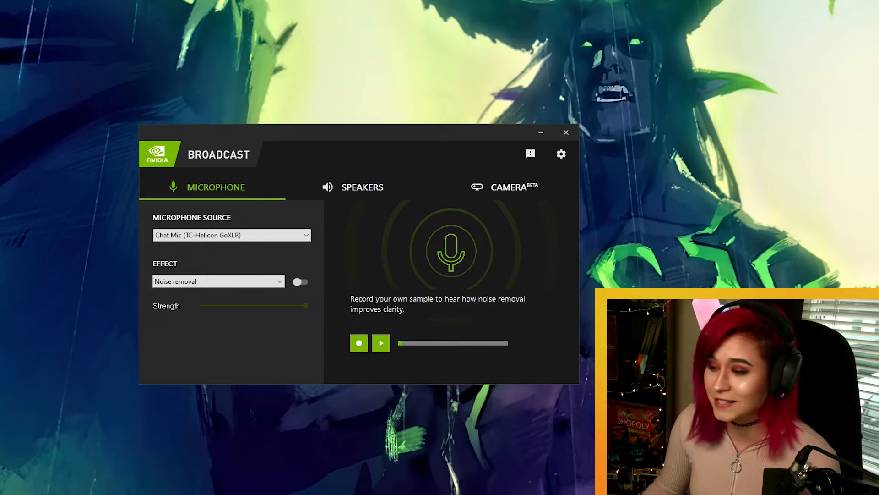
click(301, 282)
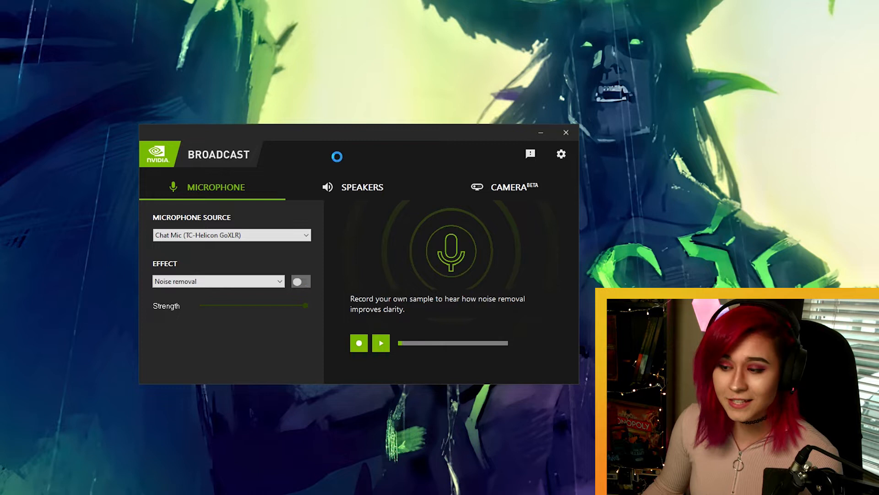
click(301, 280)
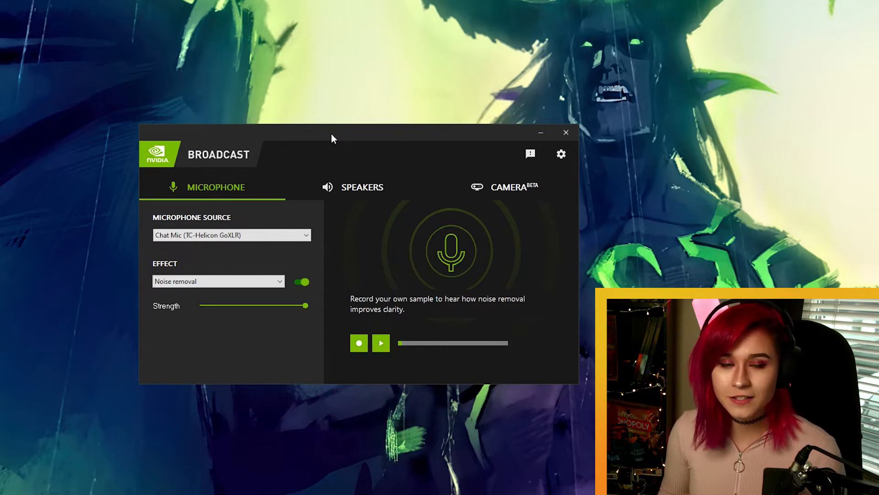
mouse_move(285, 141)
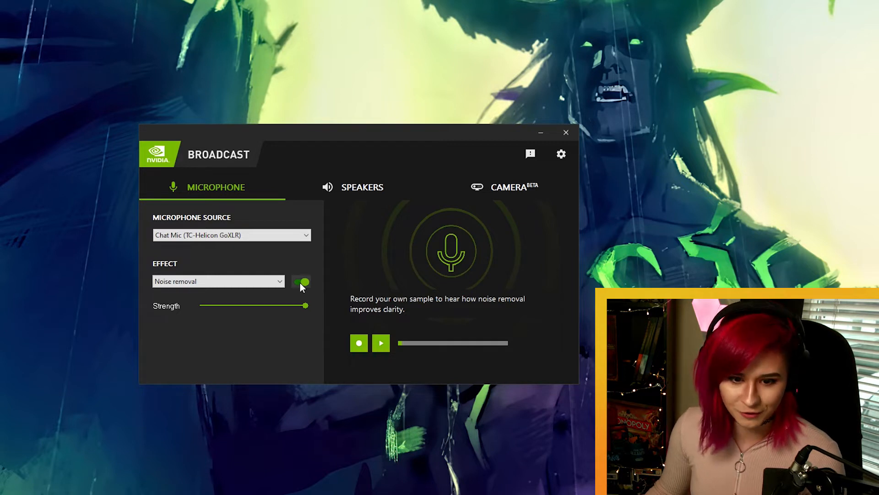
click(300, 281)
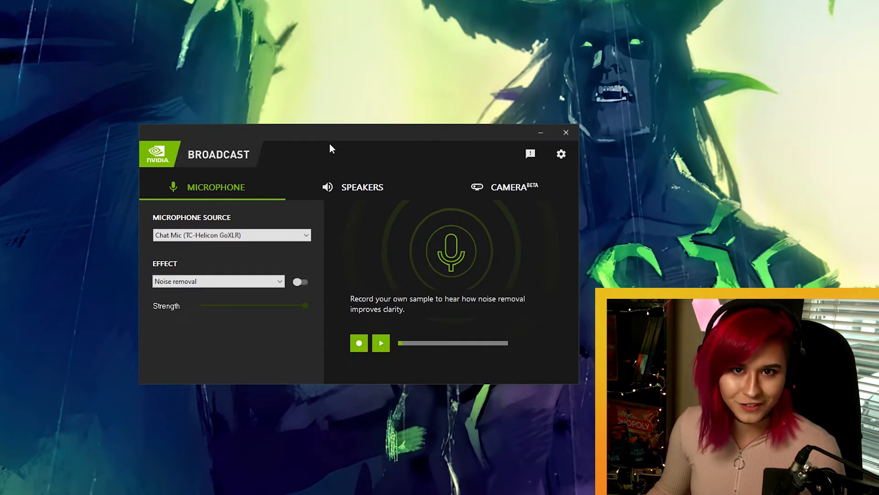
mouse_move(330, 164)
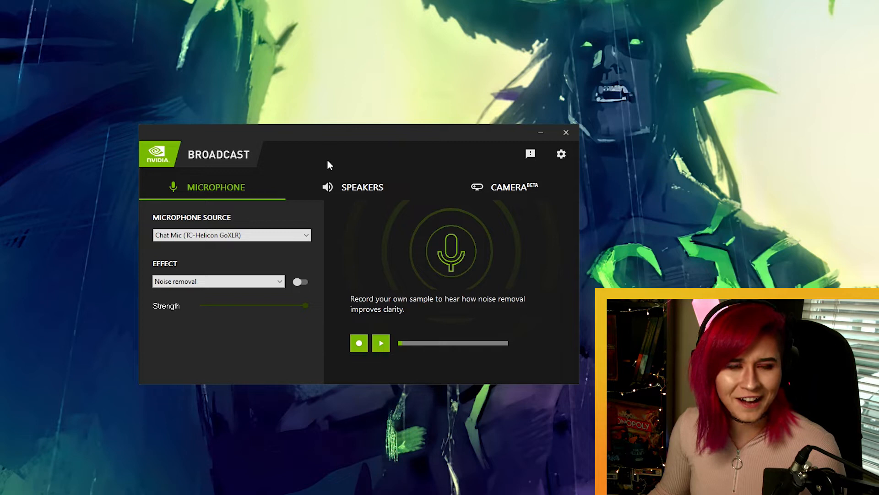
click(301, 282)
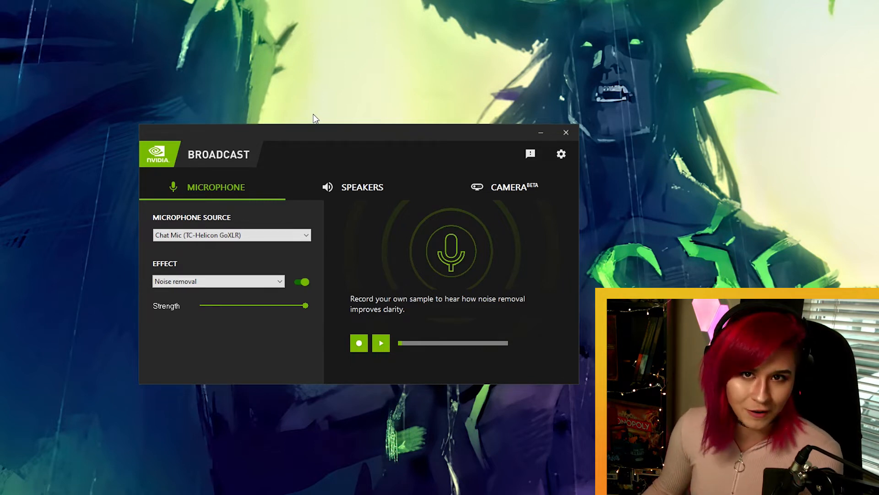
click(301, 281)
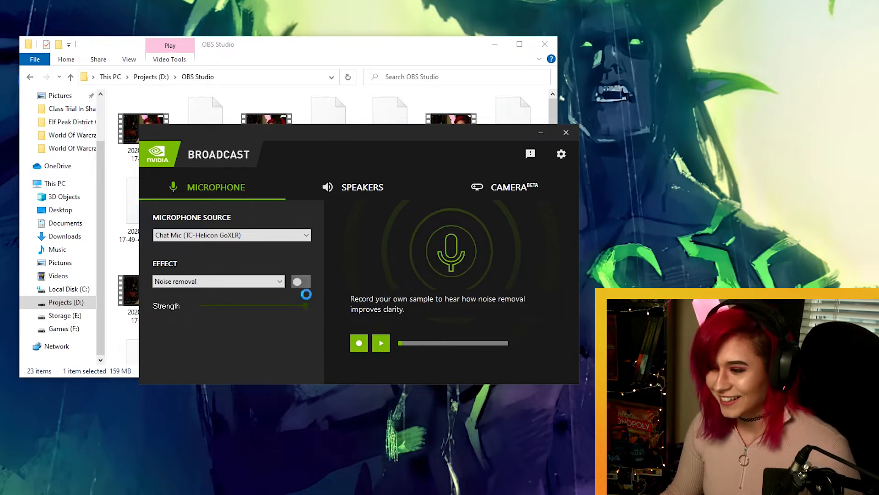
- Leave Chat Mic noise removal off with the OBS Studio folder closed
click(301, 281)
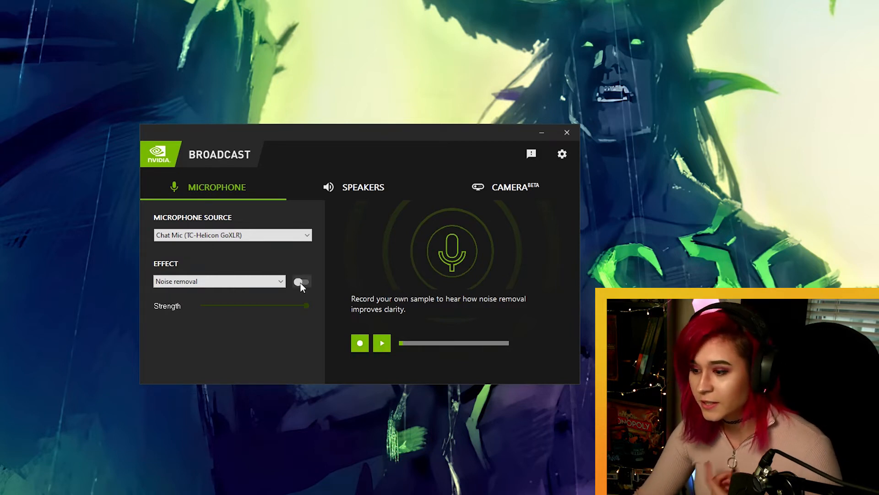
- Turn microphone noise removal on, then view Speakers settings for the Chat (TC-Helicon GoXLR) output
click(302, 280)
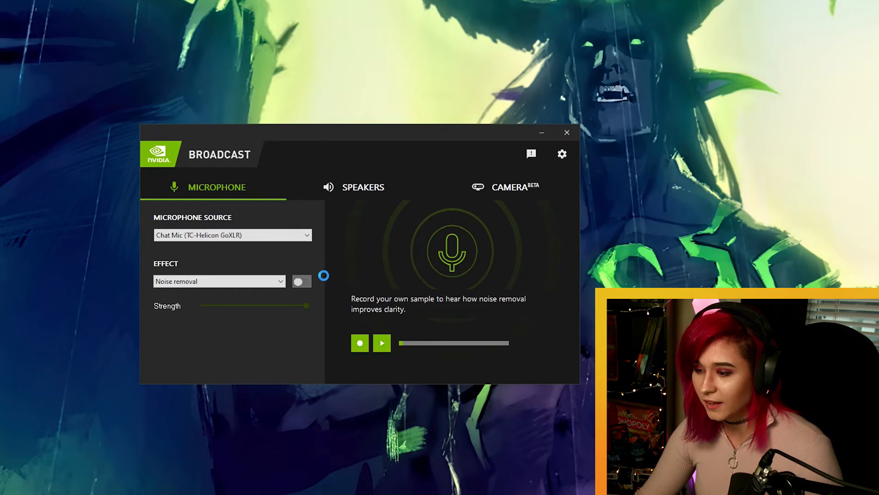
click(302, 281)
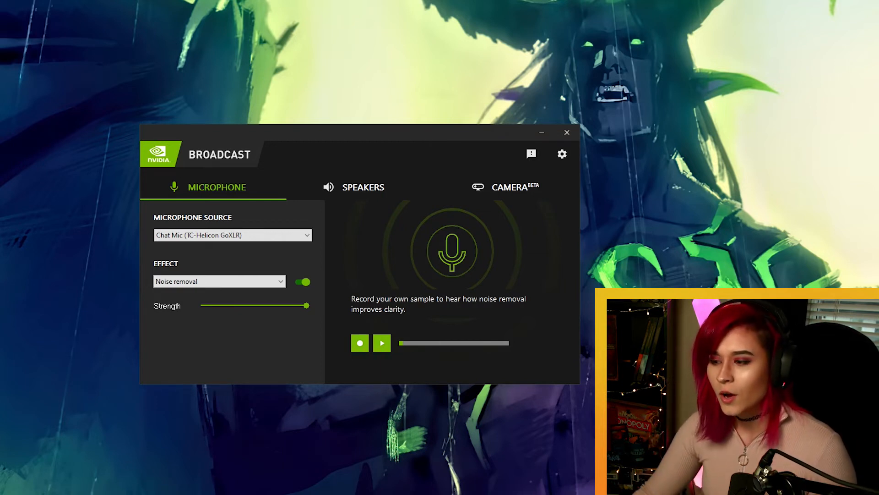
click(363, 187)
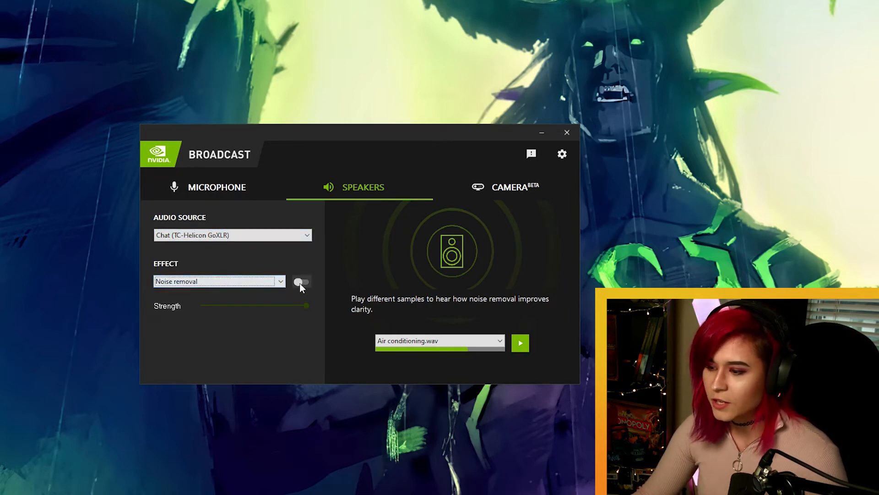
- Enable noise removal for the Chat (TC-Helicon GoXLR) speaker output
click(302, 282)
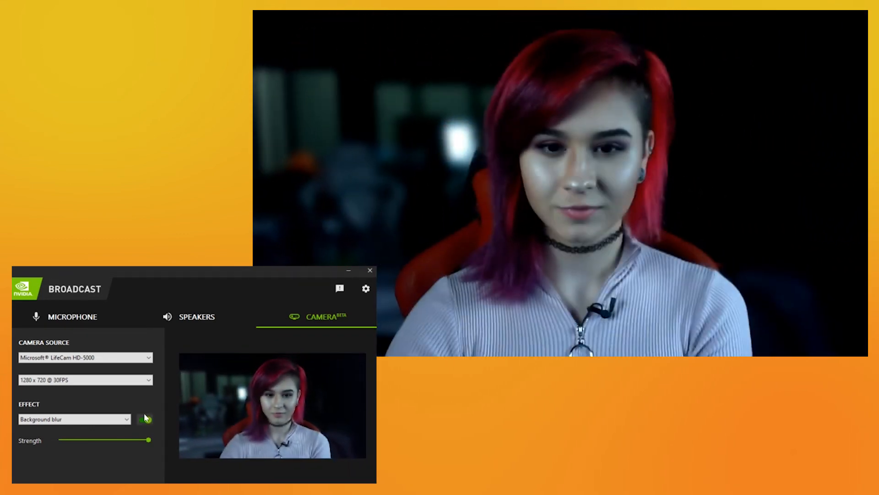
- Turn on webcam background blur, then switch the camera effect to Background removal
click(145, 420)
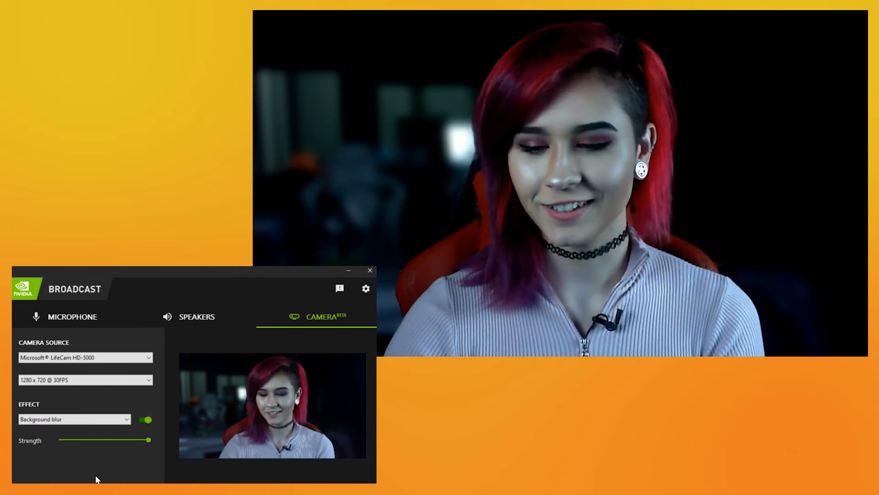
click(73, 419)
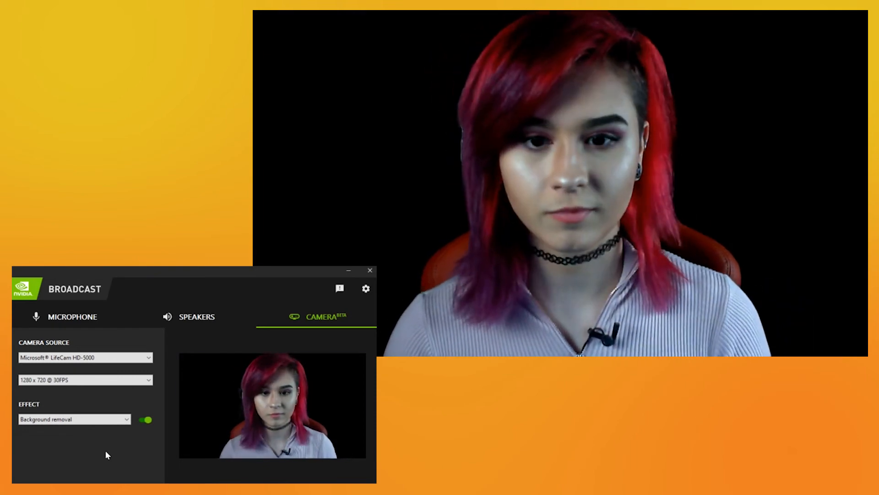
- Change the camera effect from Background removal to Auto frame
click(74, 419)
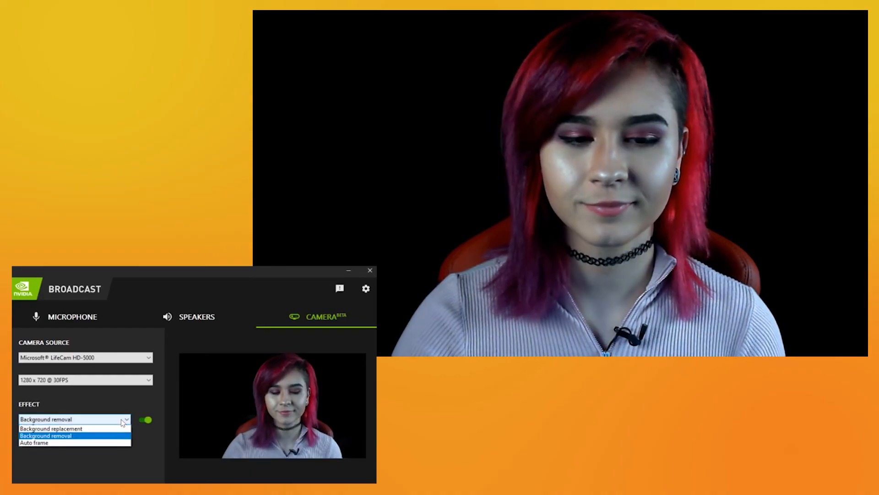
click(33, 442)
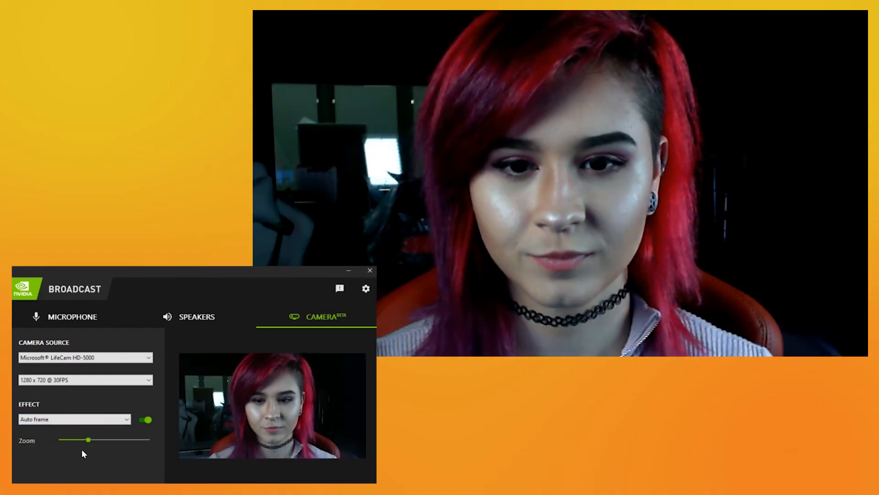